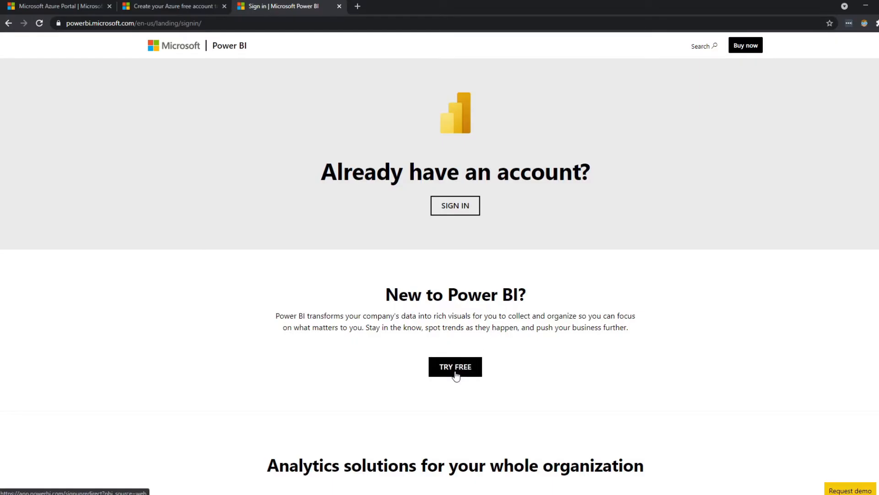
click(456, 367)
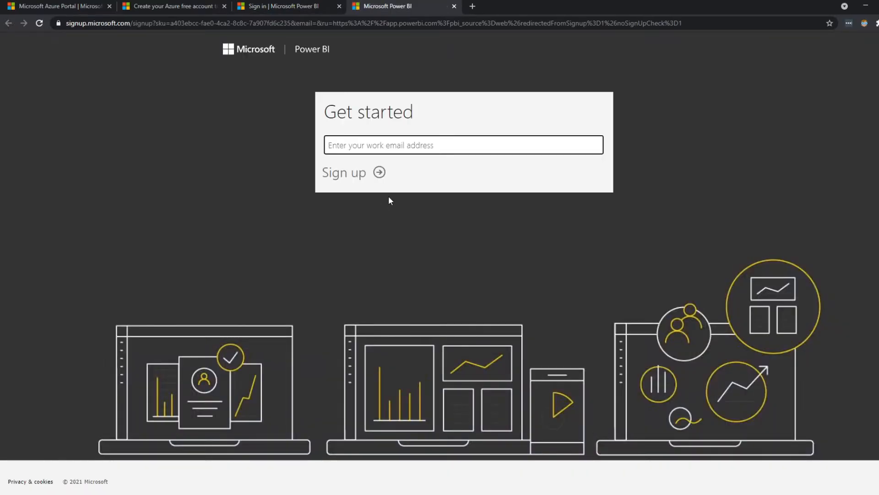
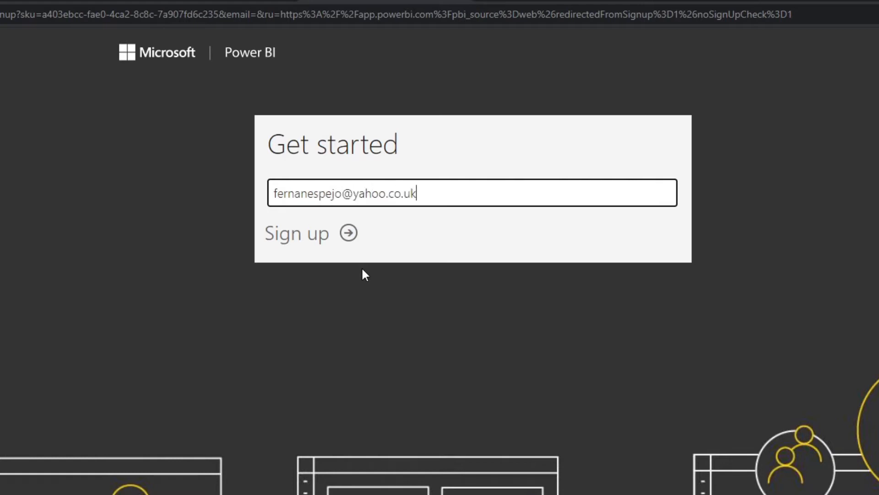
click(297, 232)
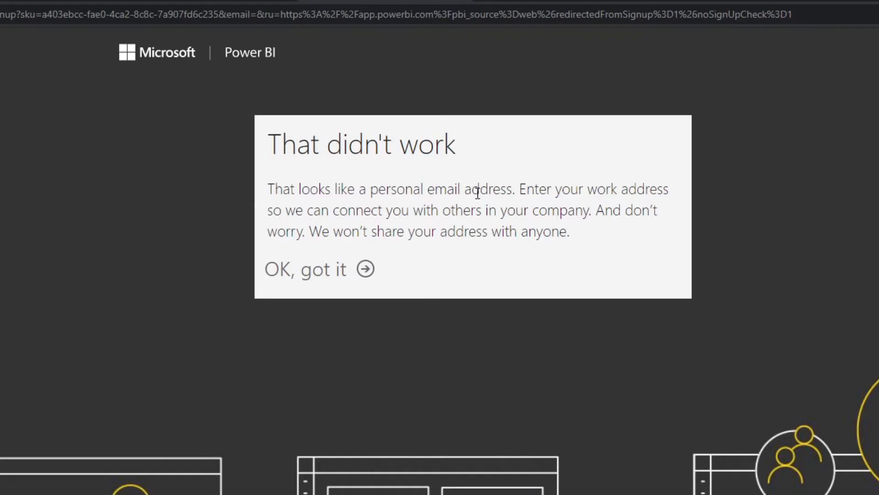
mouse_move(499, 314)
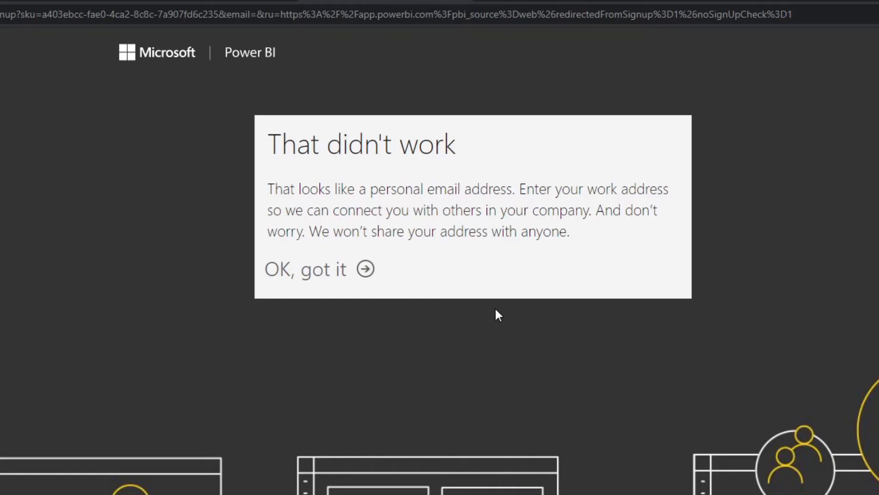
mouse_move(491, 264)
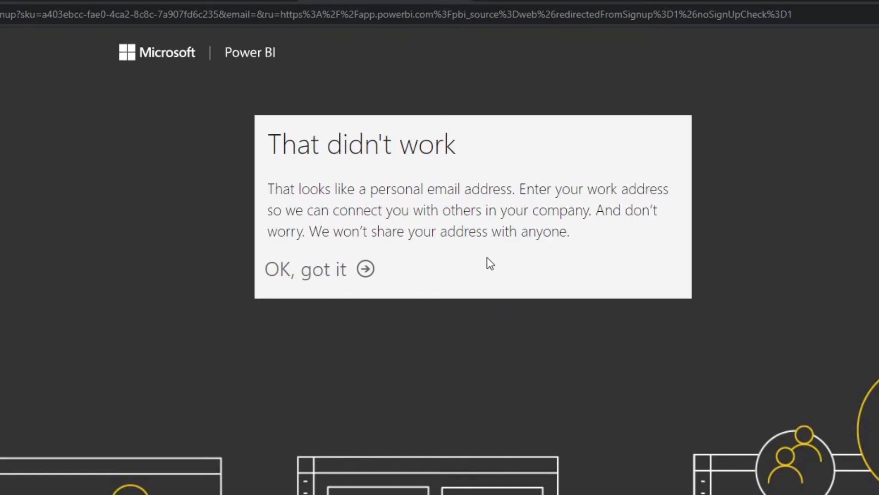
mouse_move(493, 216)
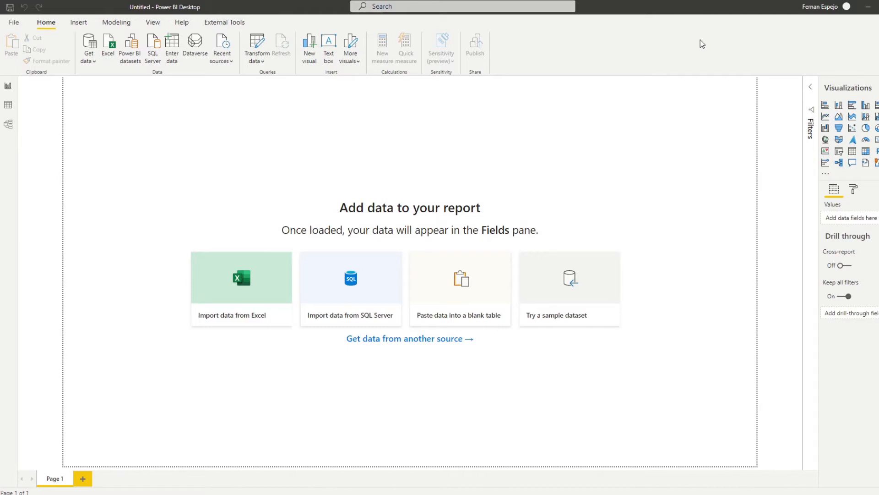
Show the organizational account currently signed into Power BI Desktop.
click(848, 6)
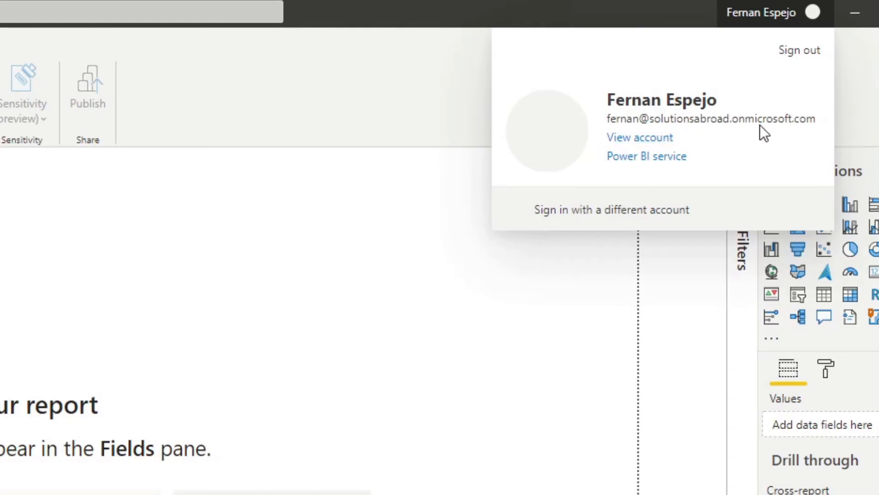
mouse_move(640, 137)
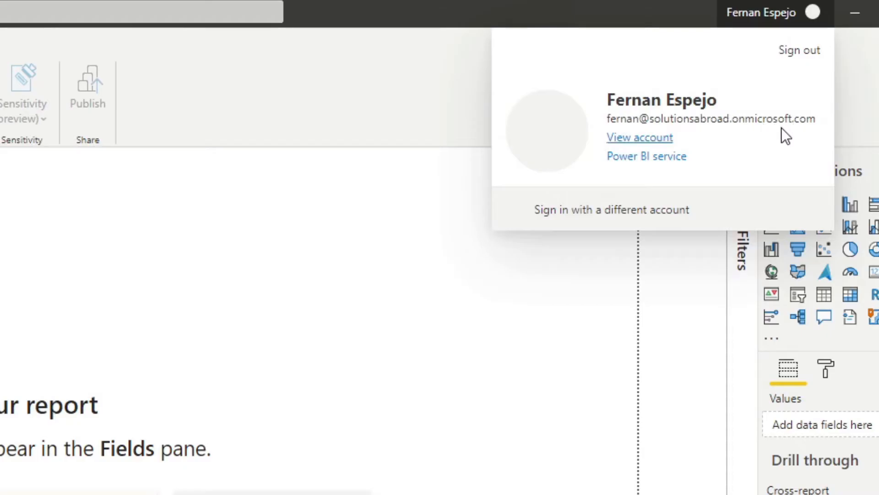
mouse_move(769, 125)
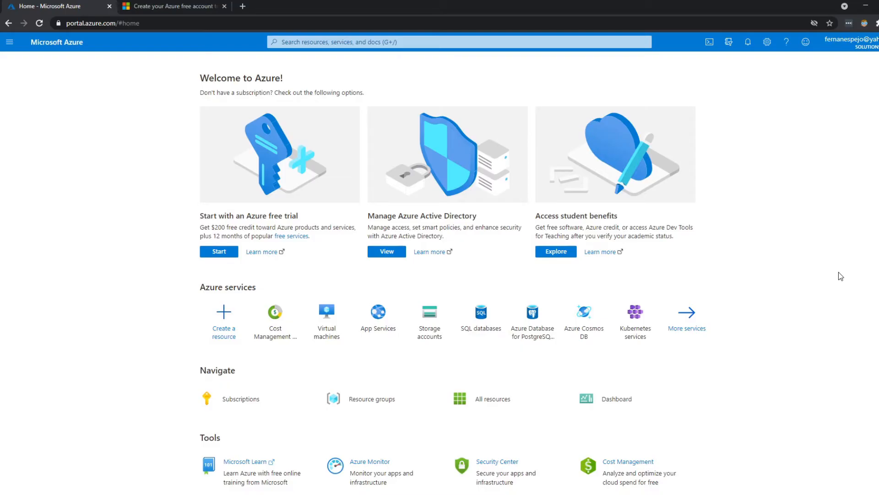
mouse_move(838, 262)
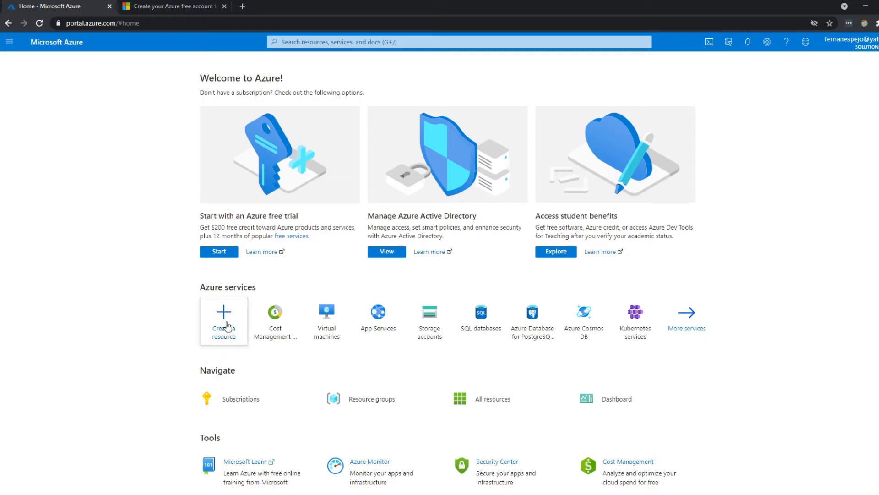
Start creating a resource and search the Marketplace for 'azure active directory'.
click(223, 320)
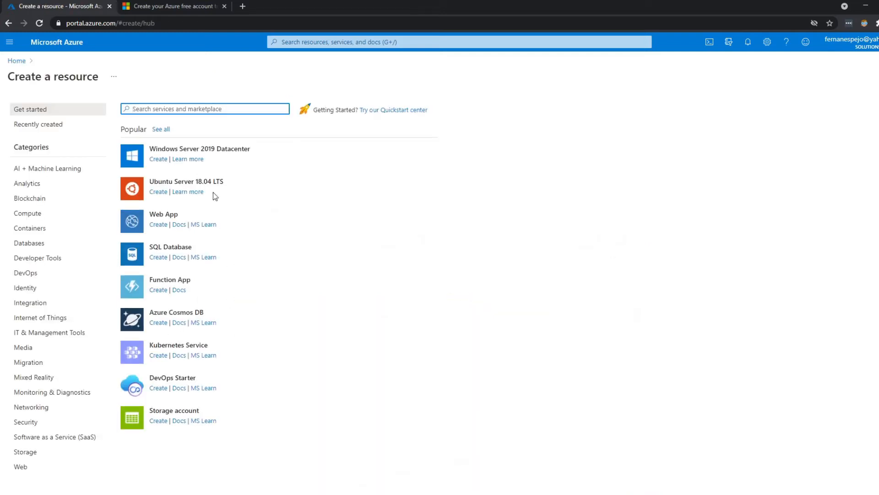
text(azure active directory)
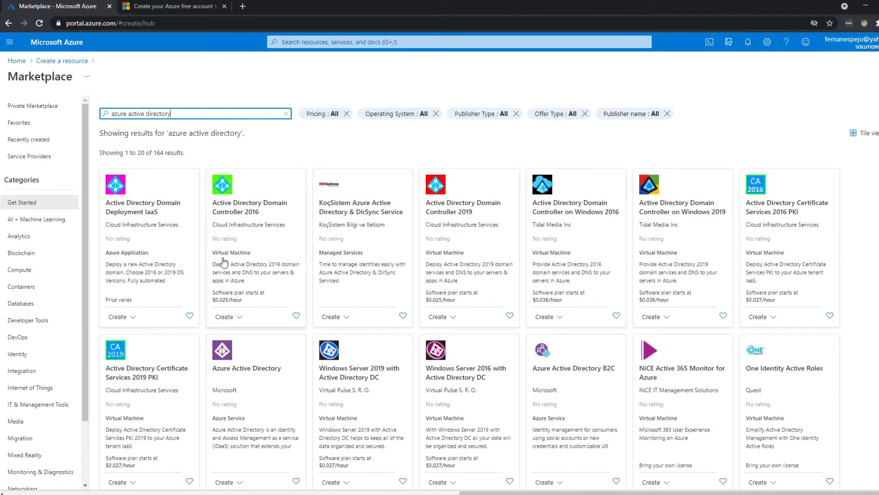
scroll(down, 3)
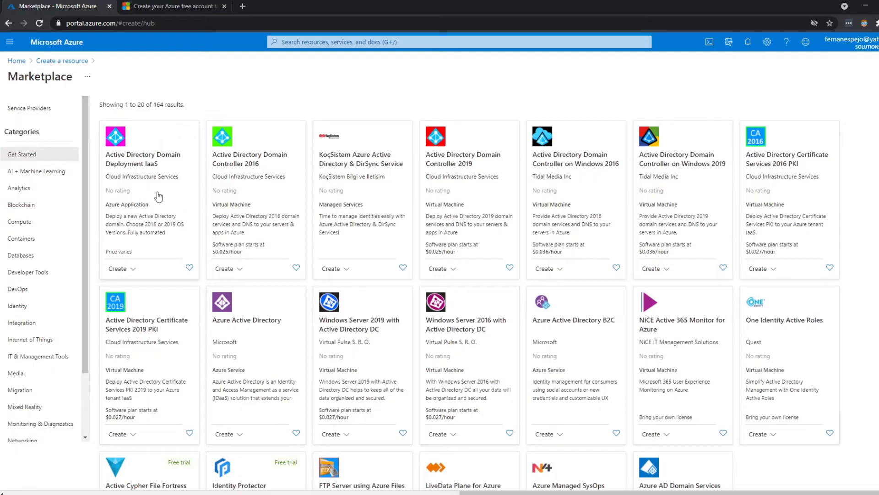
text(azure active directory)
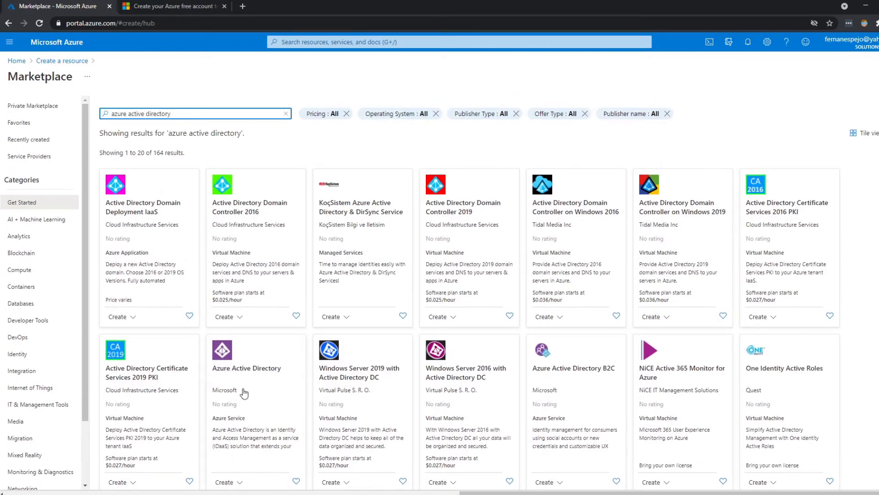
scroll(down, 3)
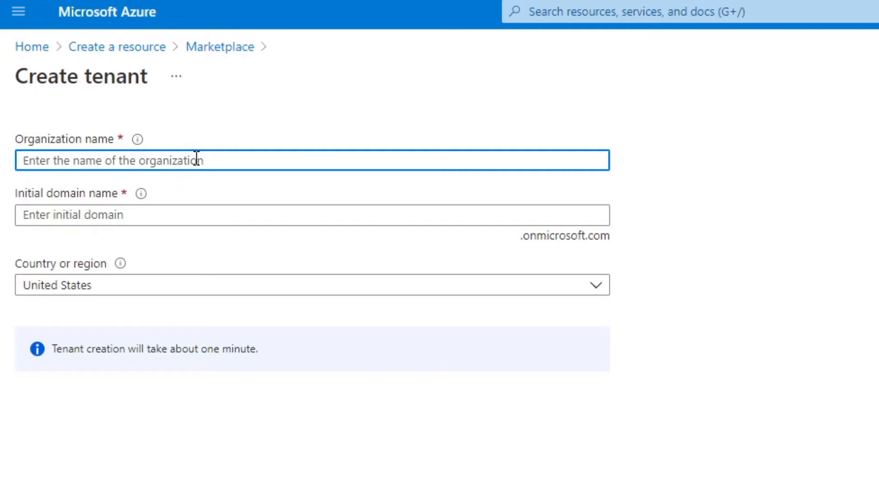
Create the tenant 'Solutions Abroad 2' with initial domain solutionsabroad2 in the United Kingdom.
text(solutions)
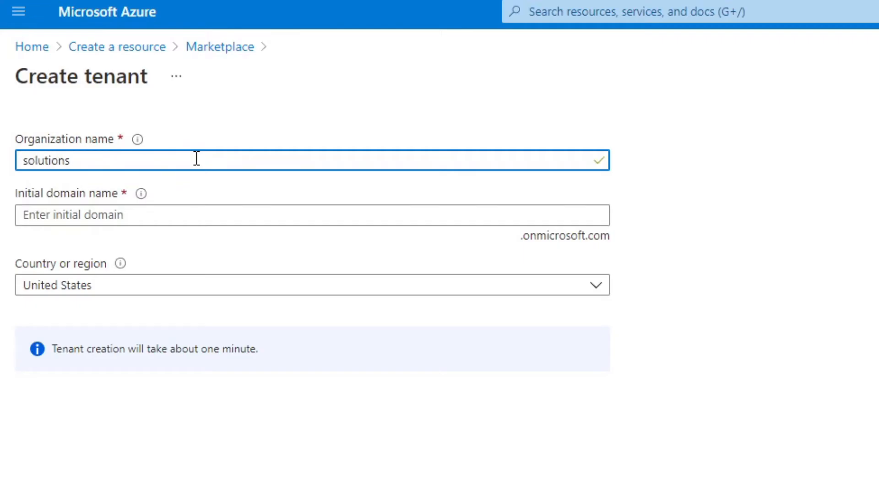
key(Backspace)
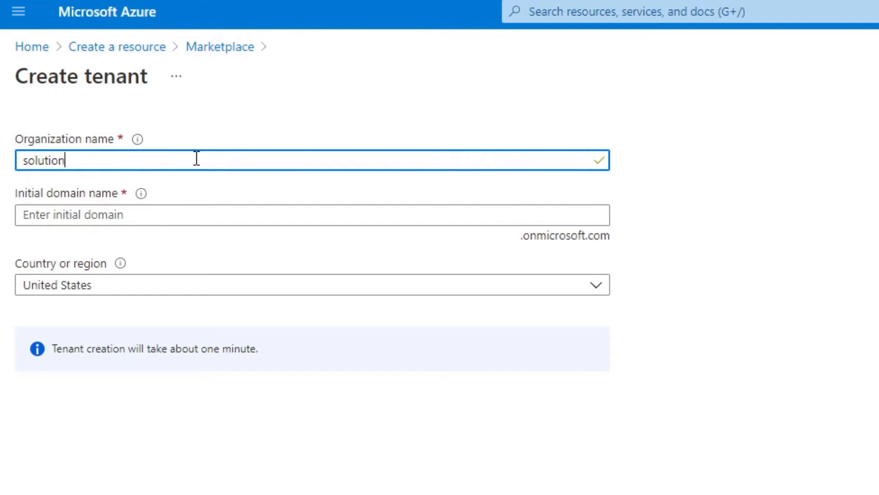
text(Solutio)
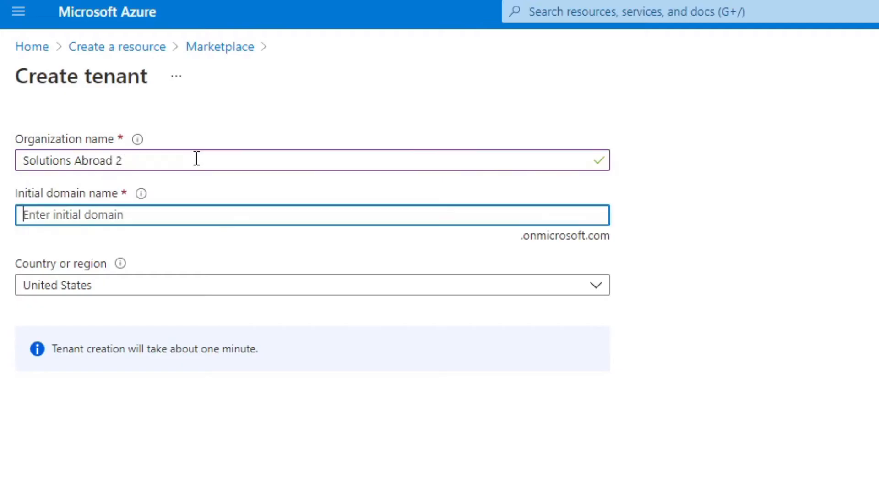
text(solutionsabroad2)
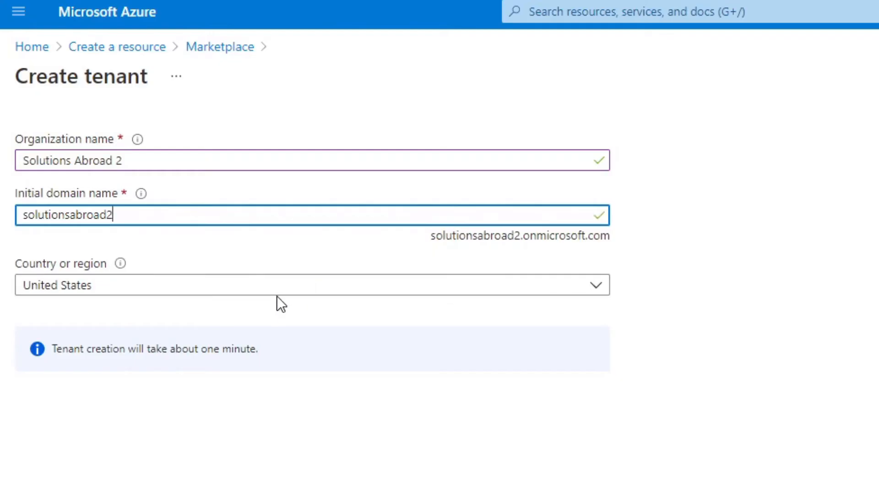
mouse_move(419, 250)
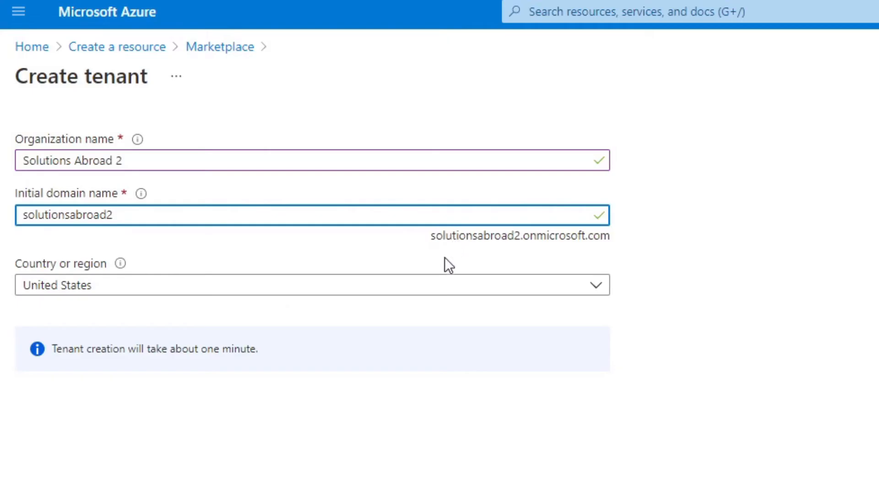
mouse_move(598, 230)
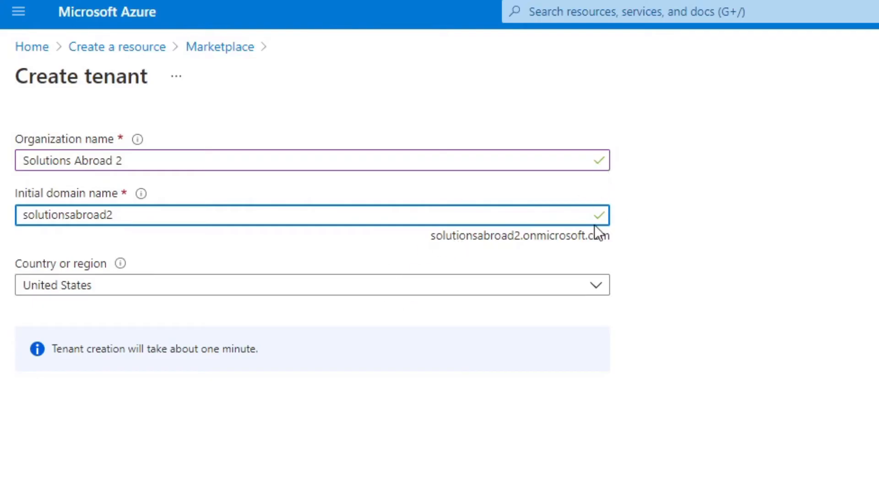
click(312, 284)
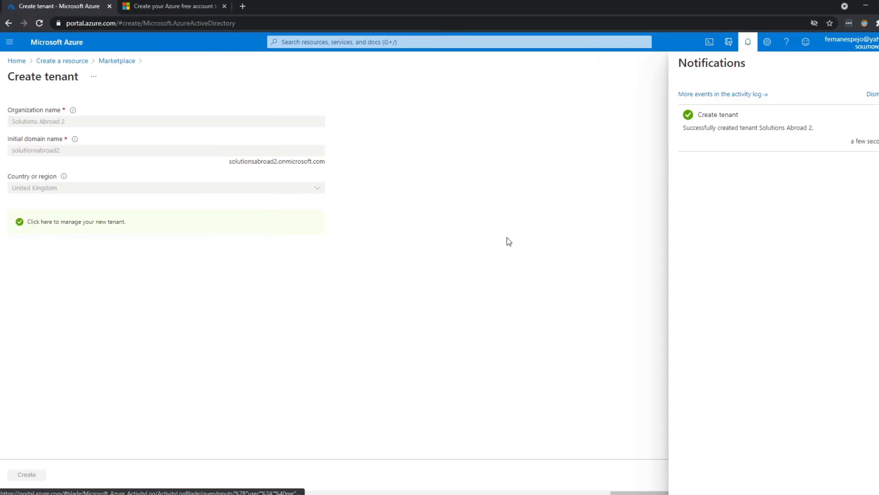
mouse_move(107, 257)
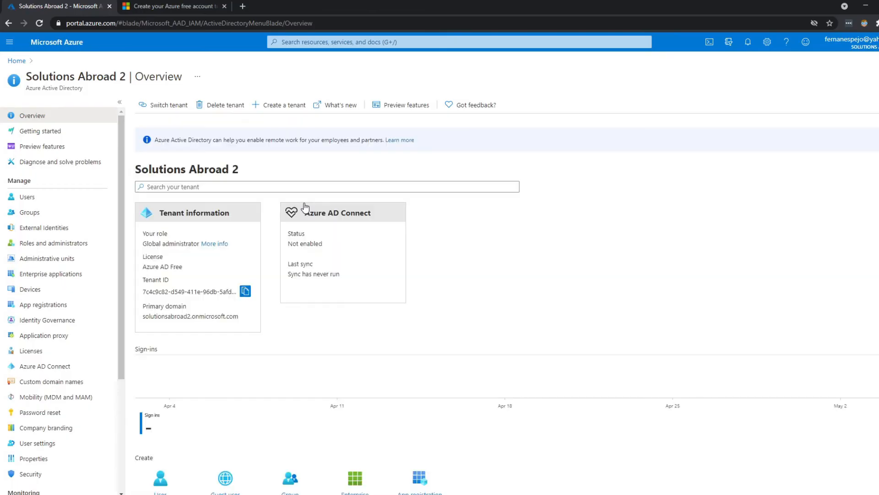
mouse_move(642, 283)
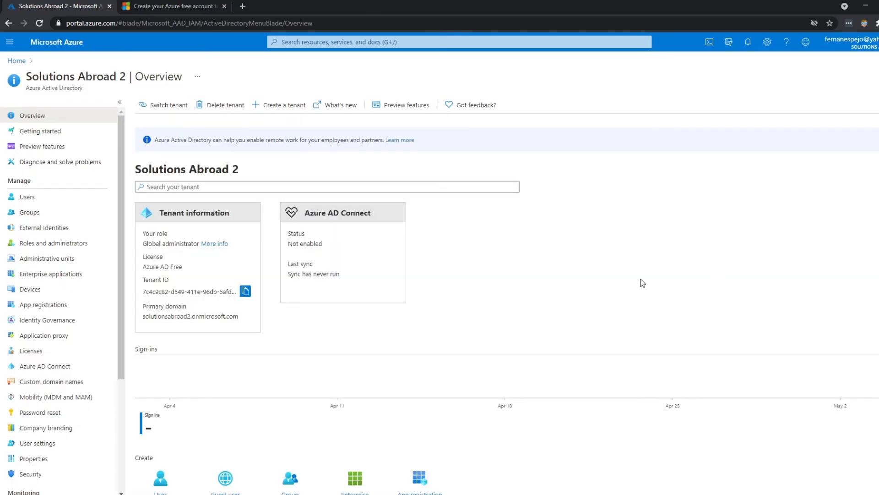
Manage the new Solutions Abroad 2 tenant and show its Users list.
click(326, 186)
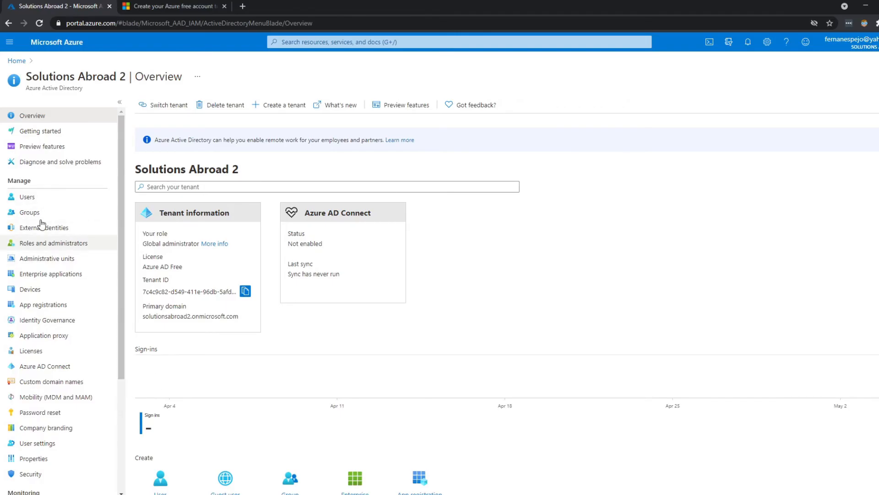
click(24, 197)
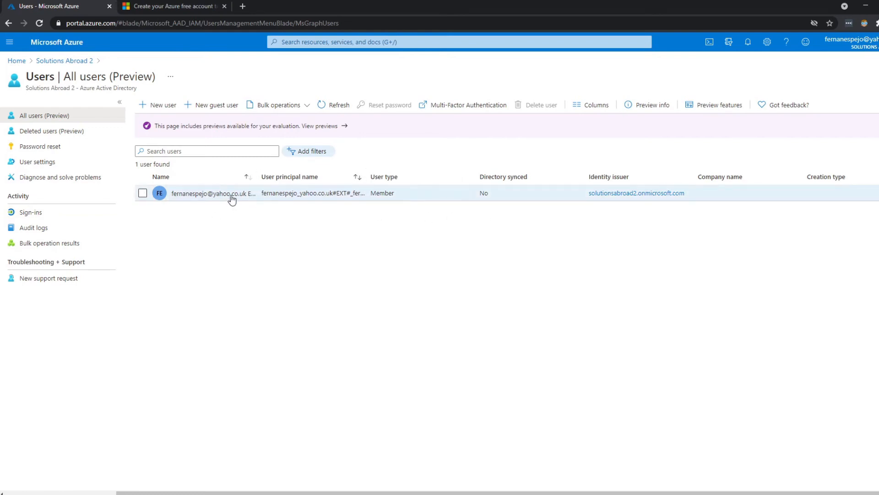
mouse_move(132, 110)
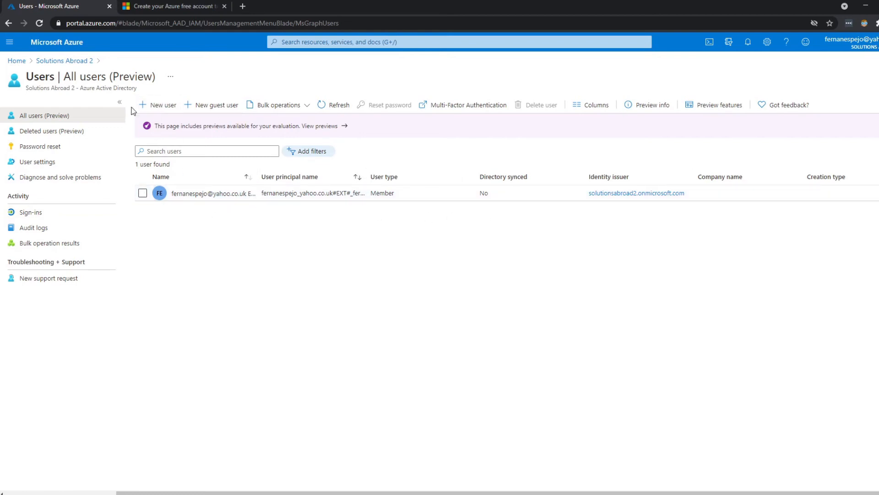
Add a new tenant user 'fernan' with a display name and a self-chosen initial password.
click(162, 104)
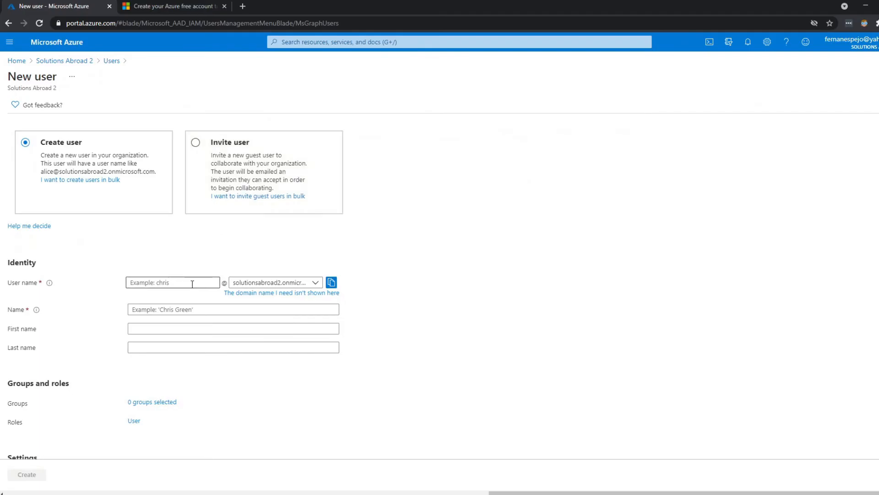
click(174, 283)
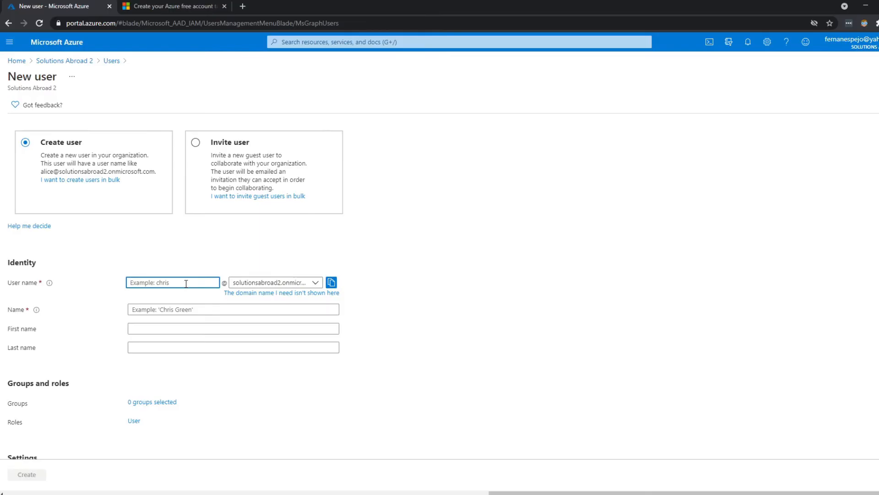
scroll(down, 3)
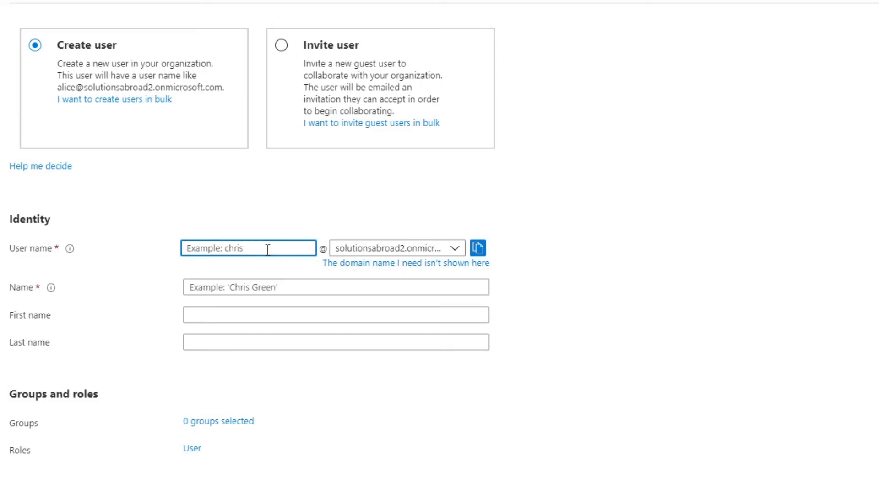
text(fernan)
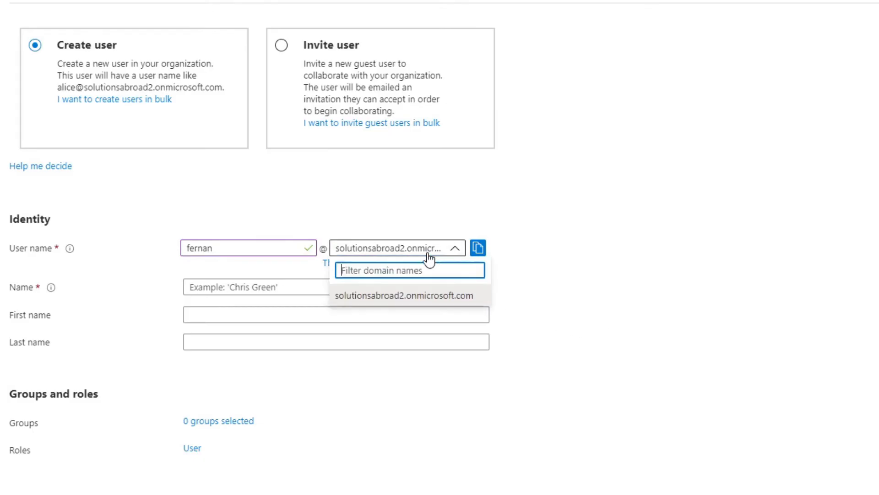
text(Fernan)
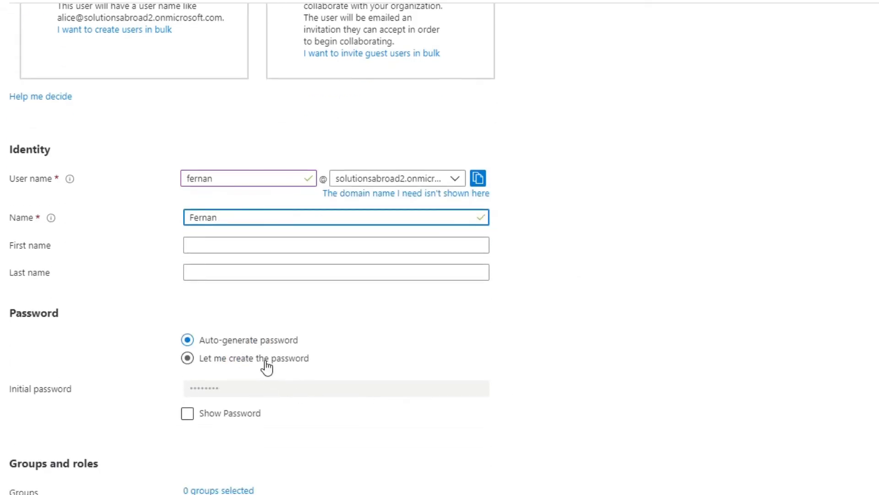
click(187, 358)
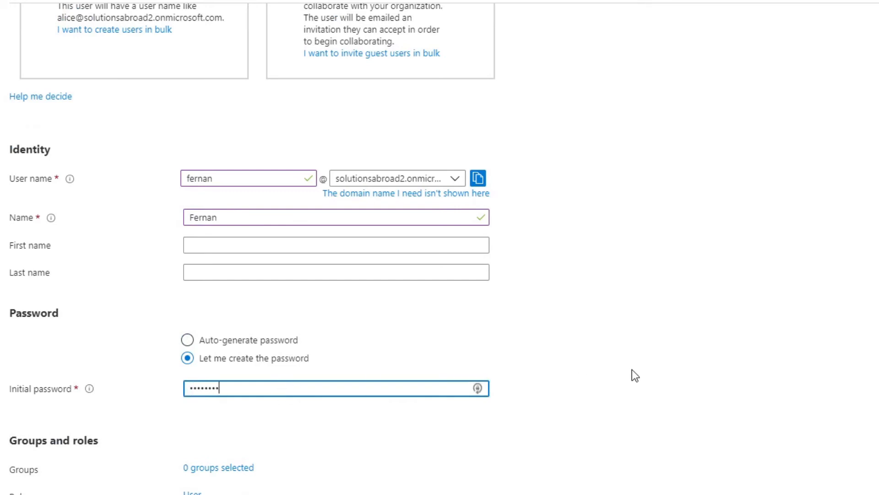
scroll(down, 3)
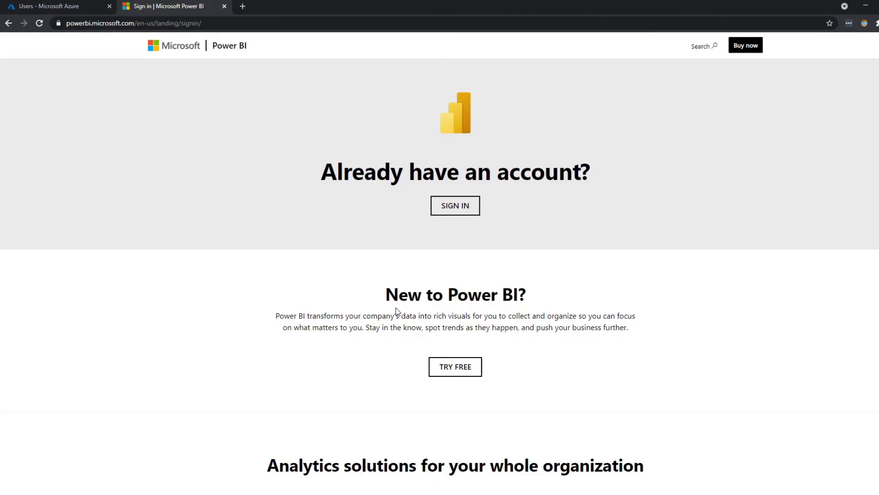
mouse_move(455, 366)
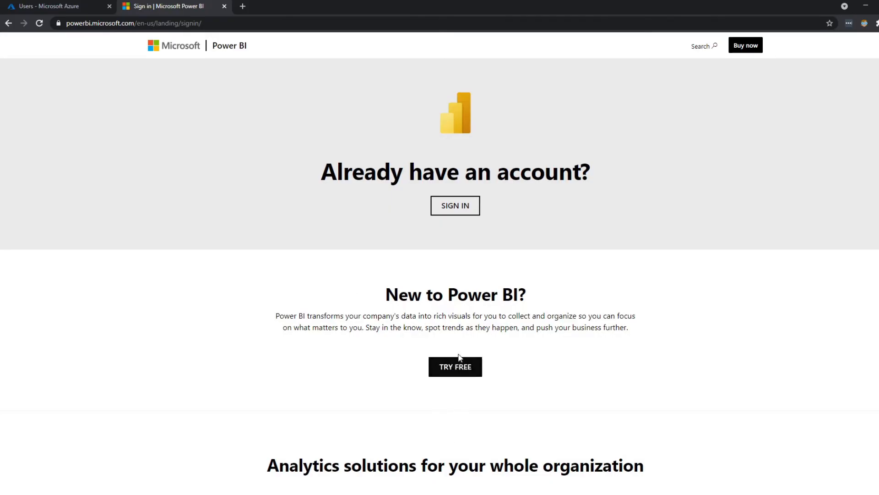
click(455, 366)
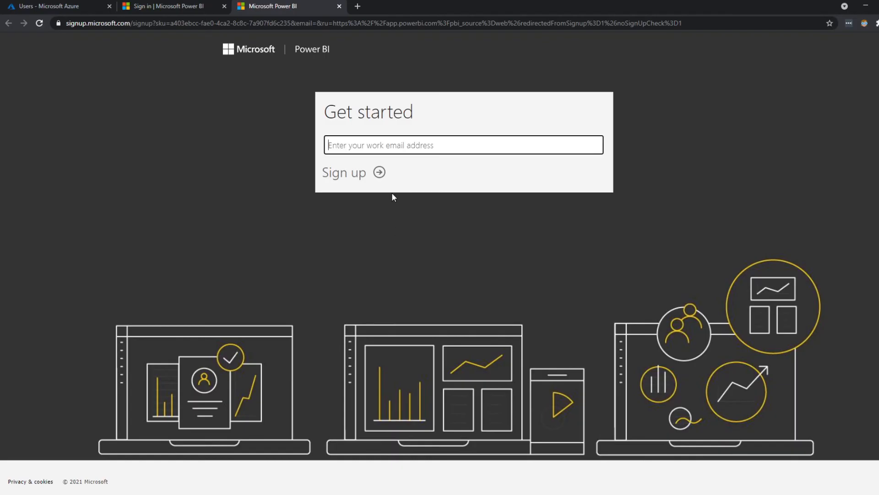
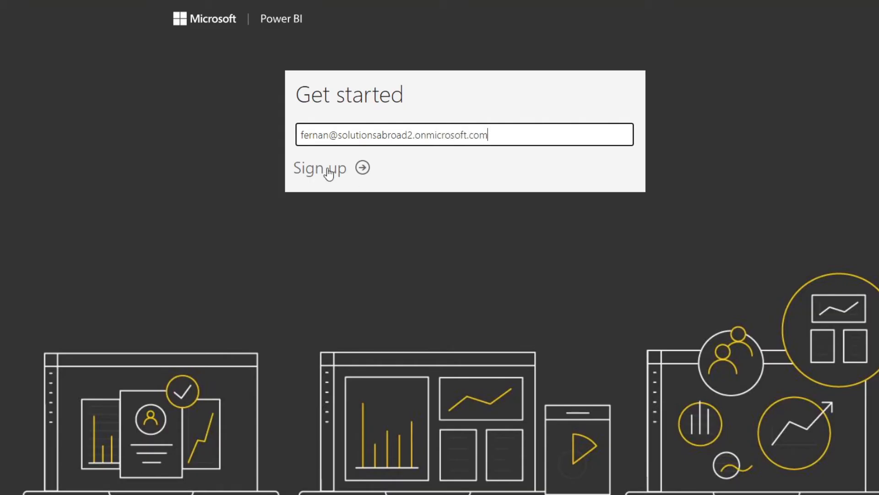
click(320, 168)
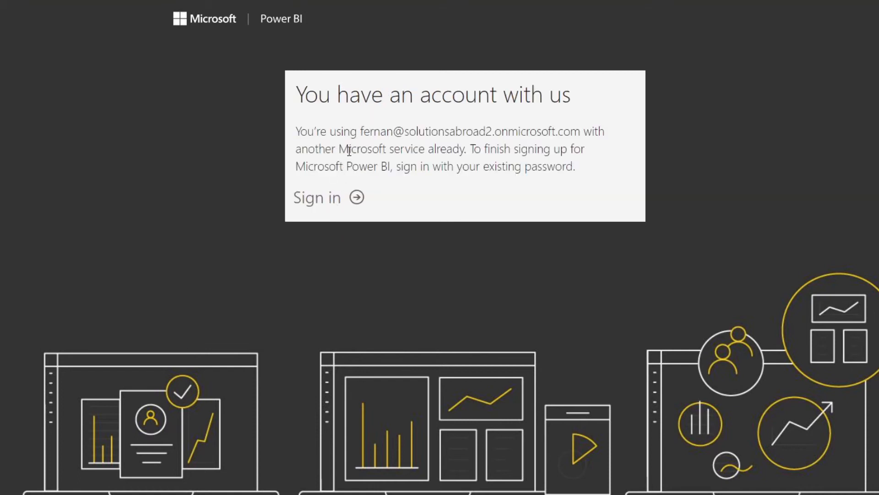
Sign in as the new tenant user with the temporary password.
click(317, 197)
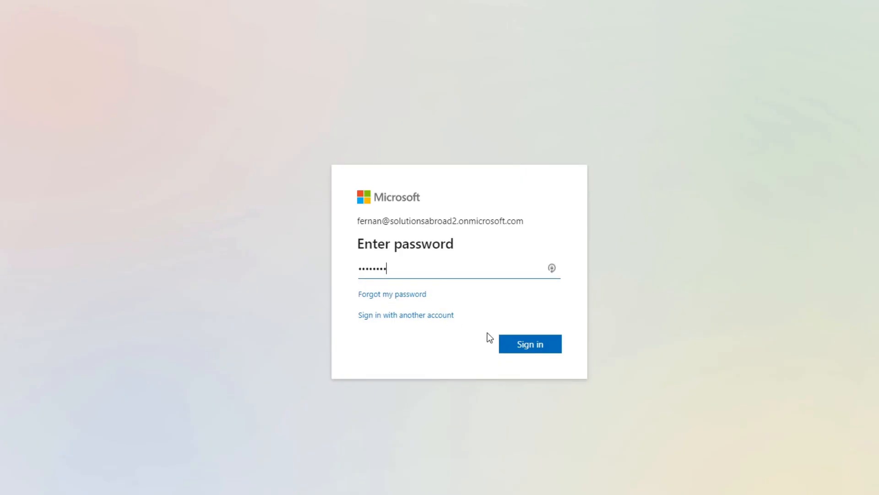
click(529, 344)
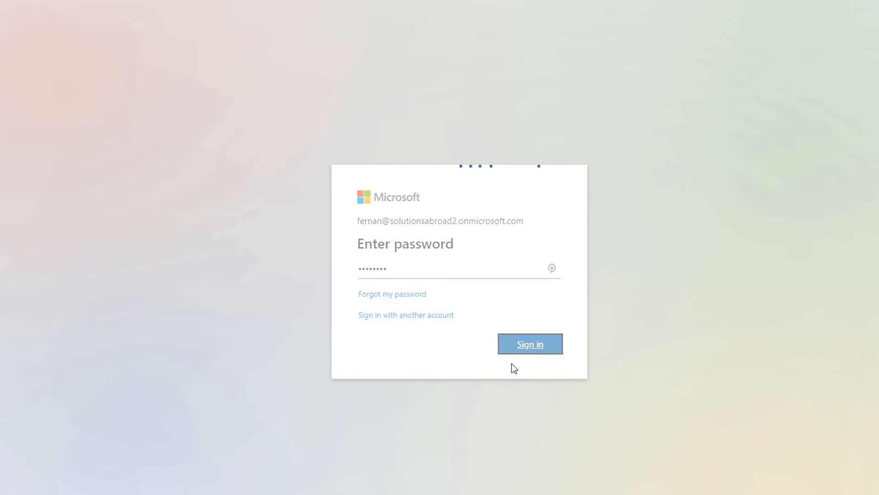
click(530, 344)
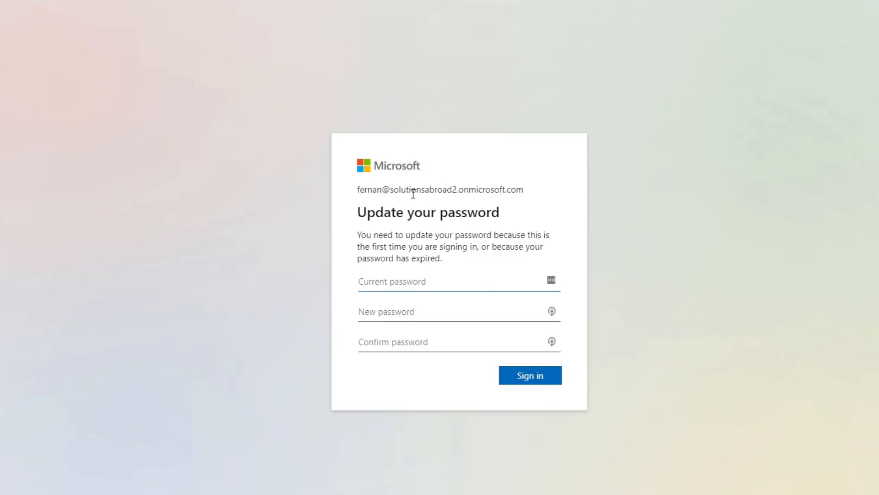
Replace the first-time password by entering current, new and confirmed passwords.
text(••••)
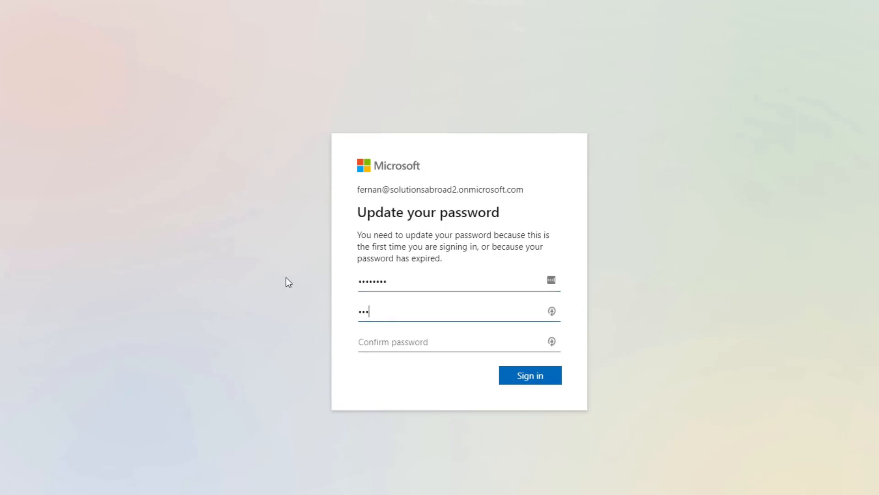
text(•••••)
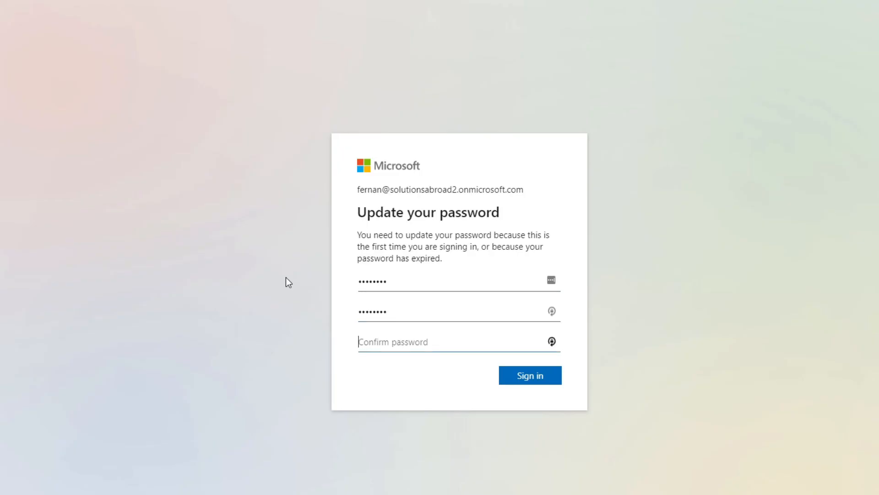
text(••••••••)
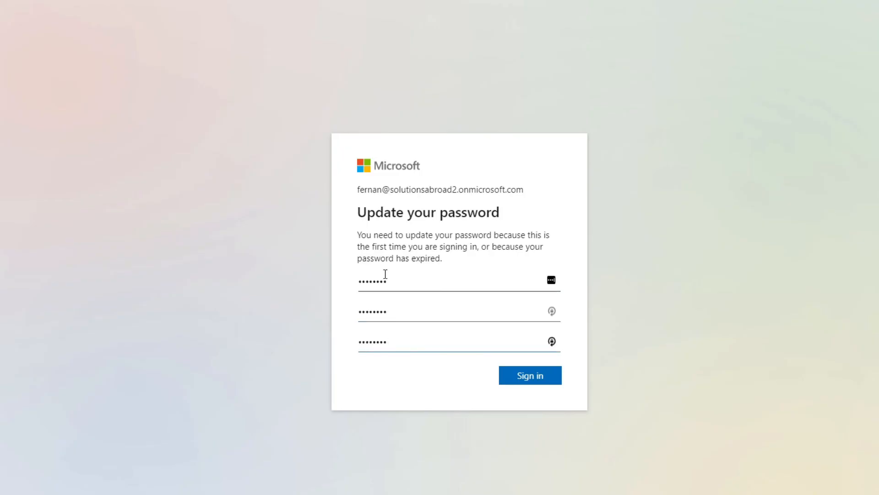
click(528, 374)
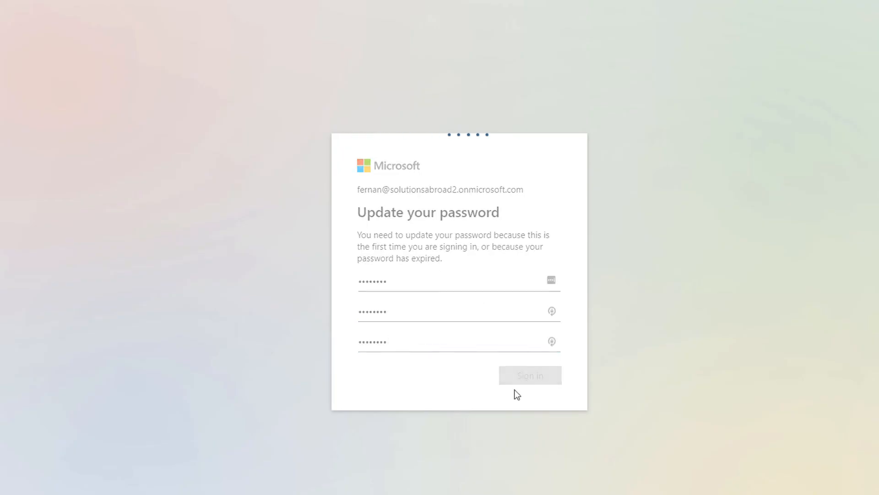
click(528, 375)
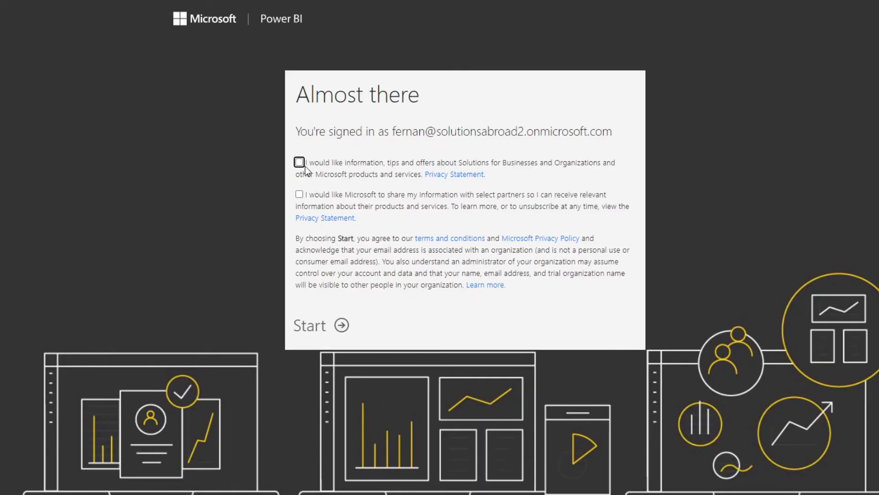
Start the account on the Almost there page and skip inviting other people.
click(308, 325)
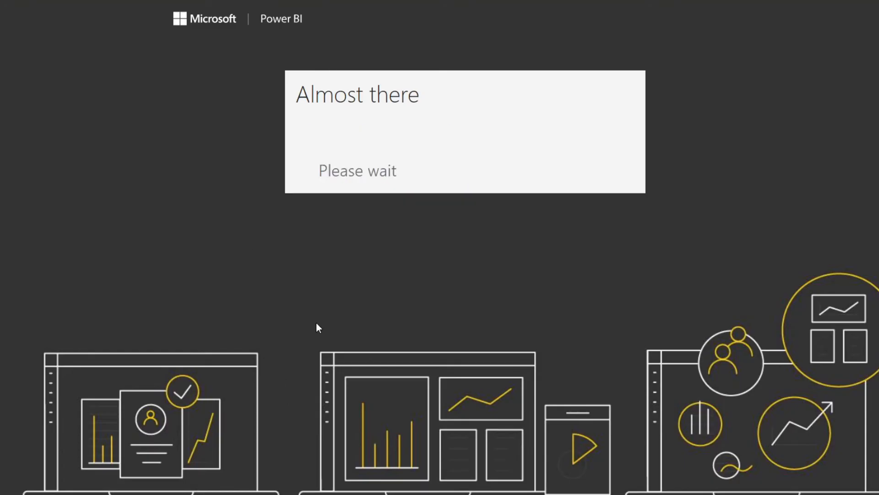
mouse_move(313, 331)
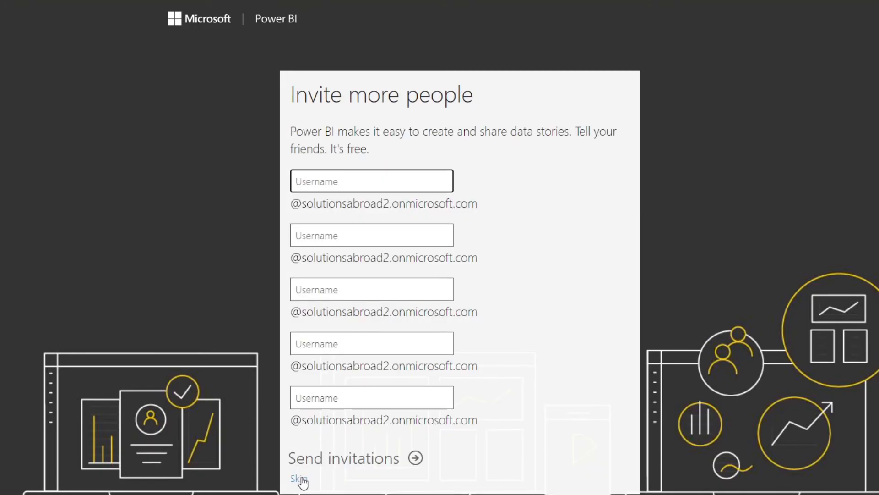
click(299, 478)
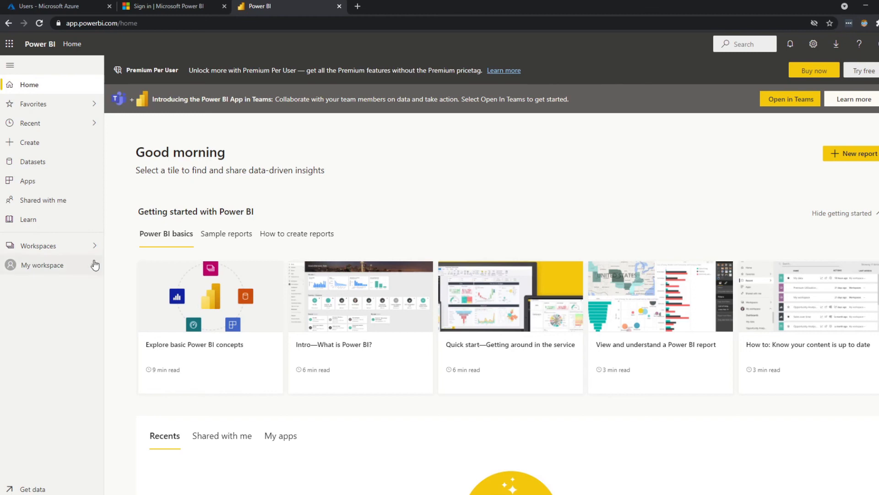
Check that My workspace is empty, then view the new account signed into Power BI Desktop.
click(43, 264)
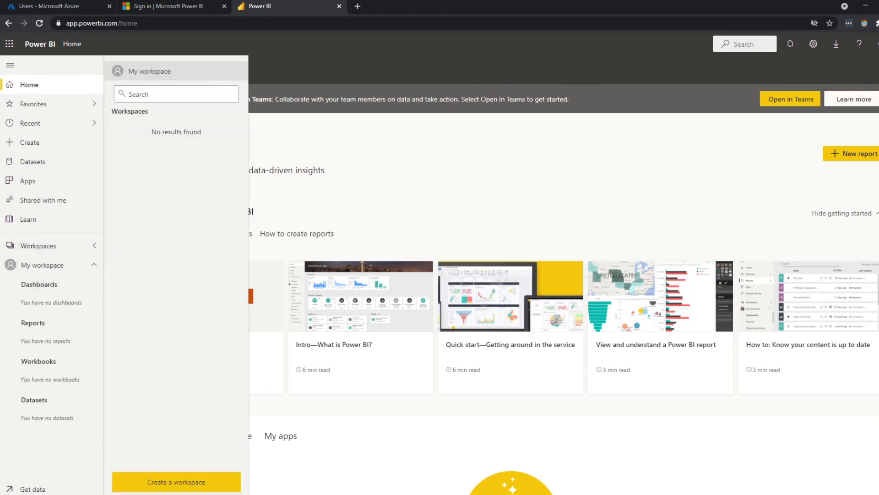
click(873, 44)
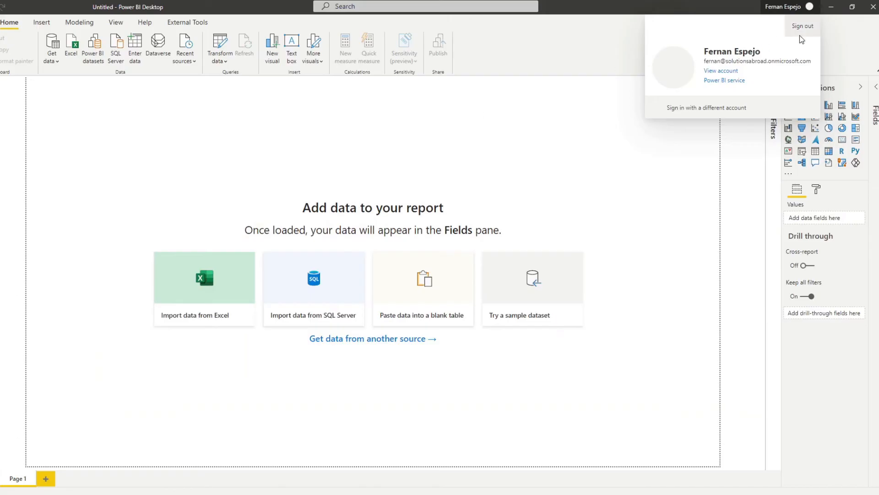
click(801, 26)
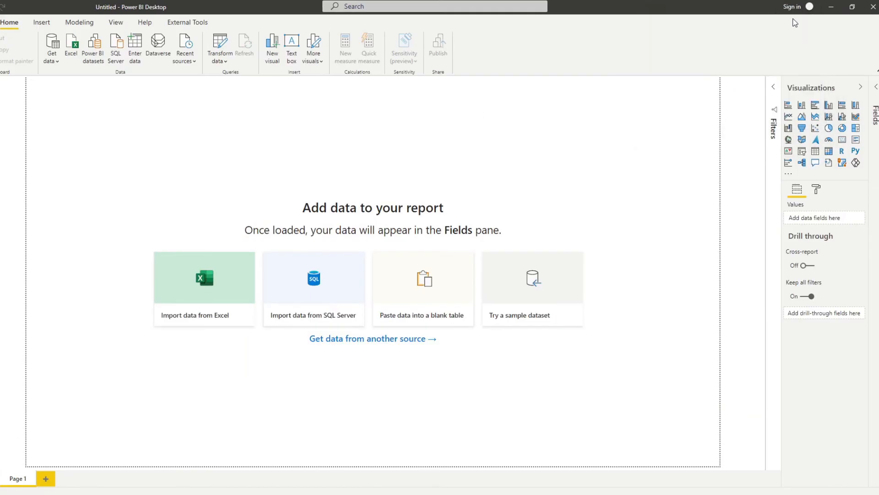
click(791, 7)
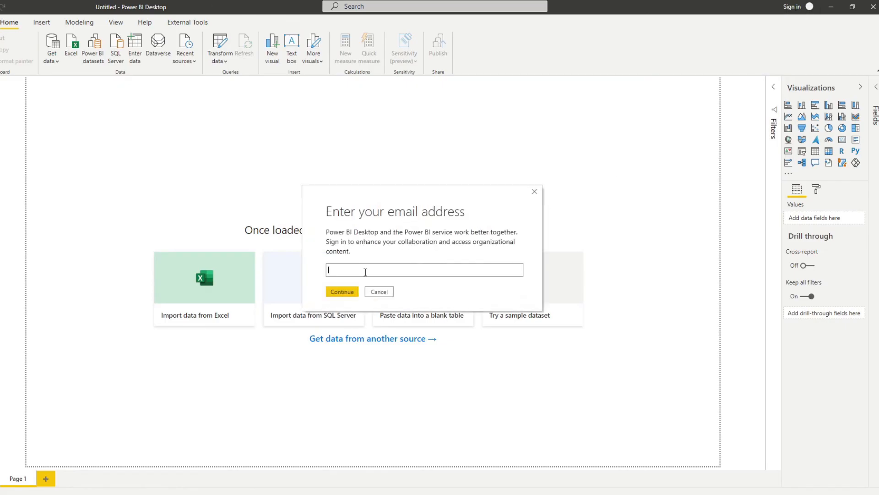
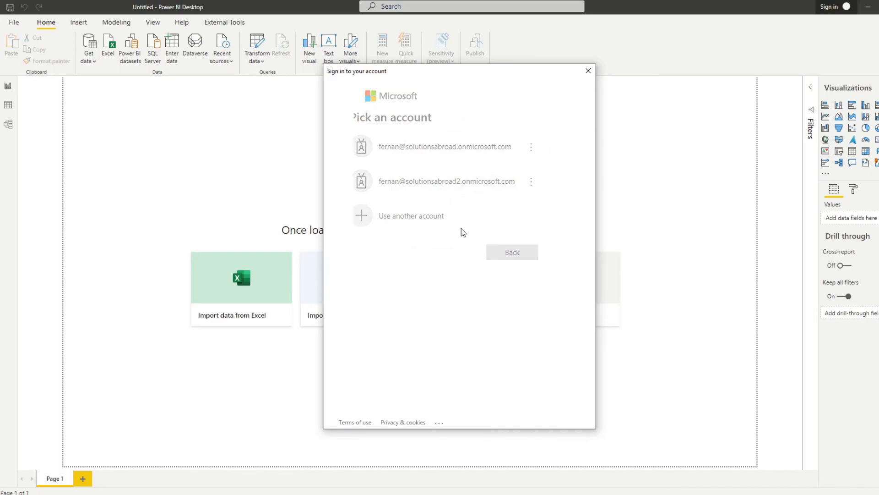
click(446, 180)
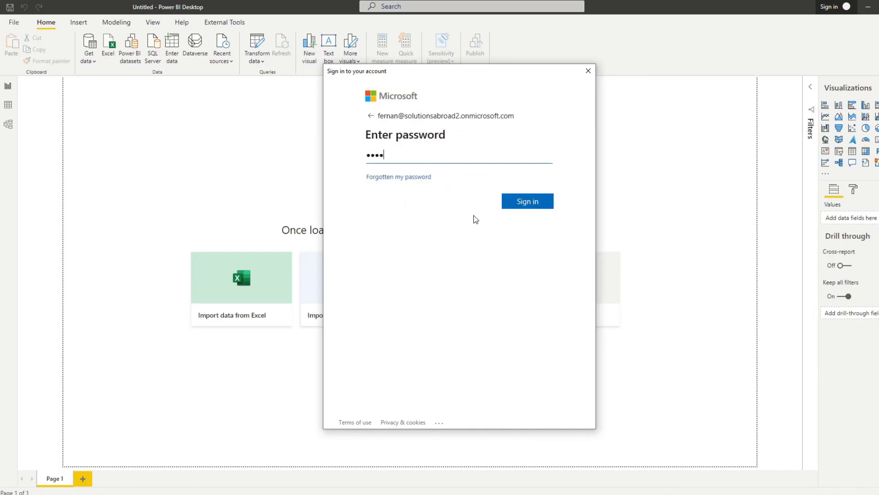
click(527, 201)
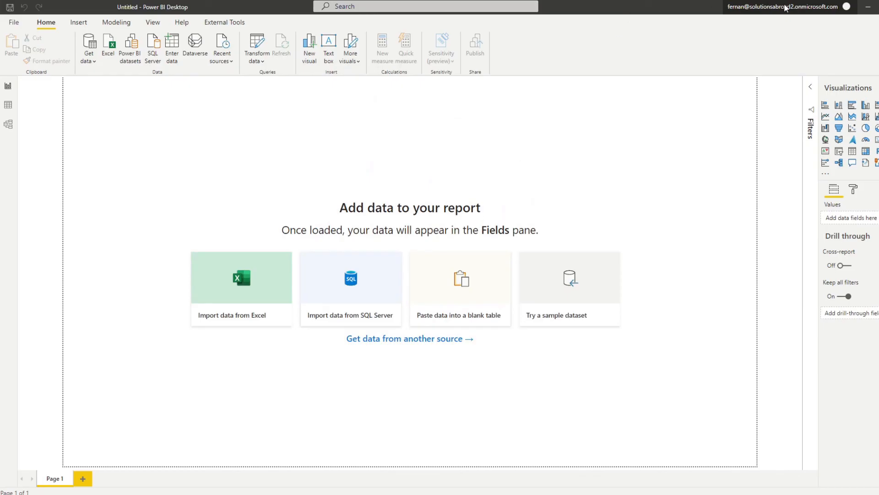
mouse_move(850, 15)
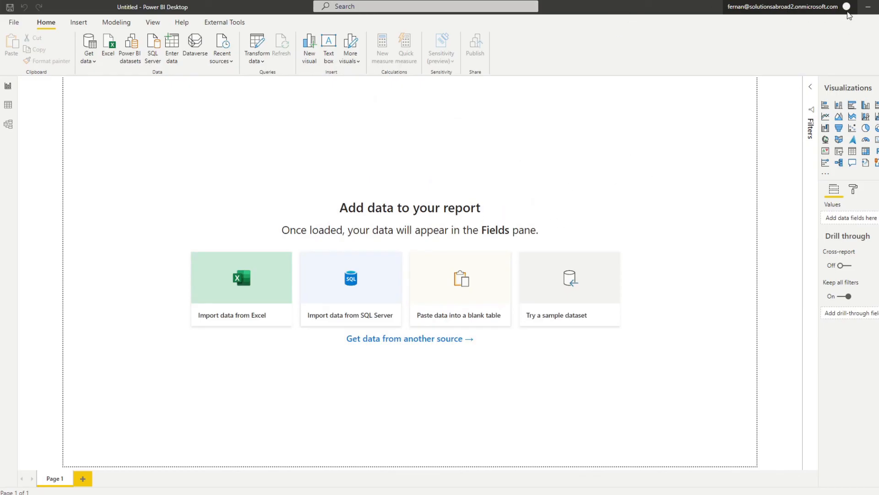
click(848, 7)
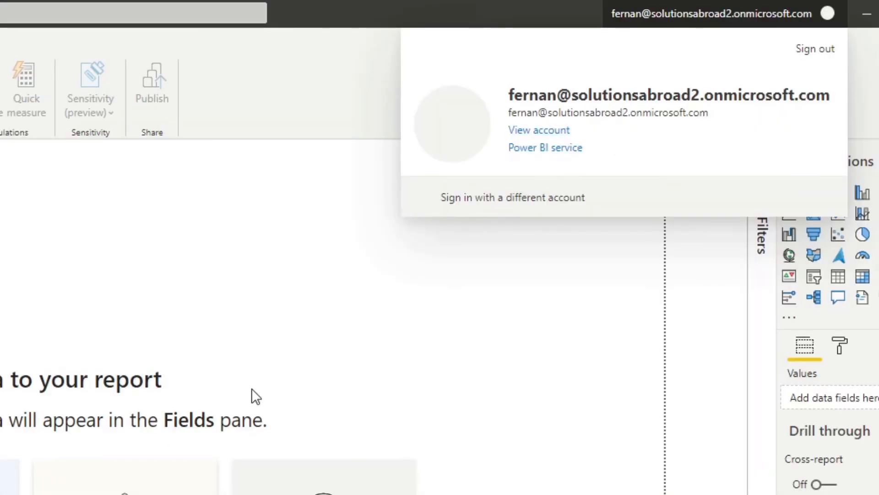
mouse_move(327, 110)
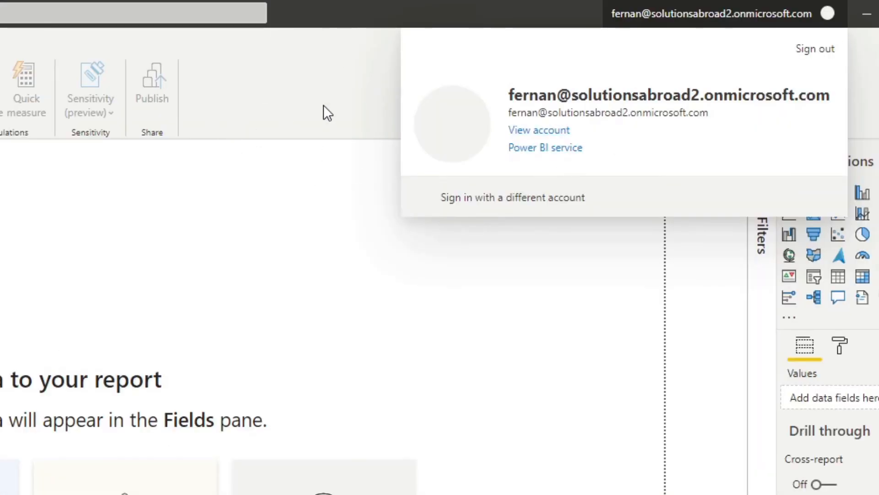
mouse_move(308, 244)
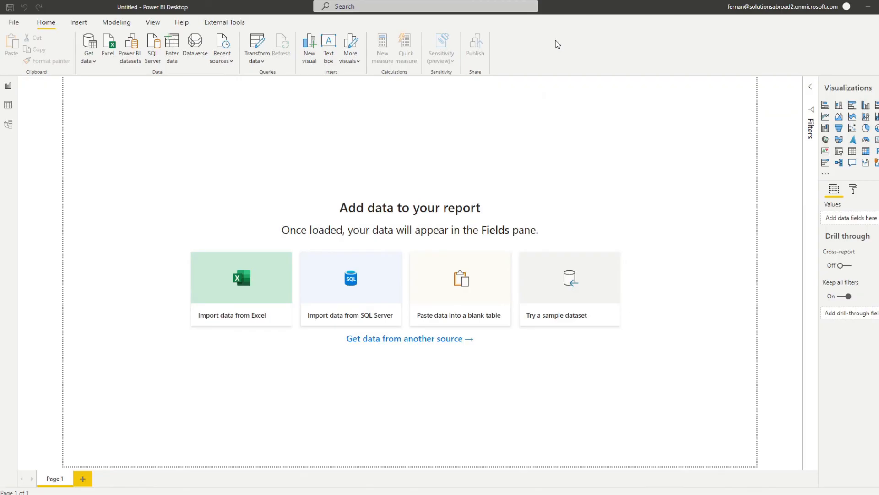
mouse_move(630, 54)
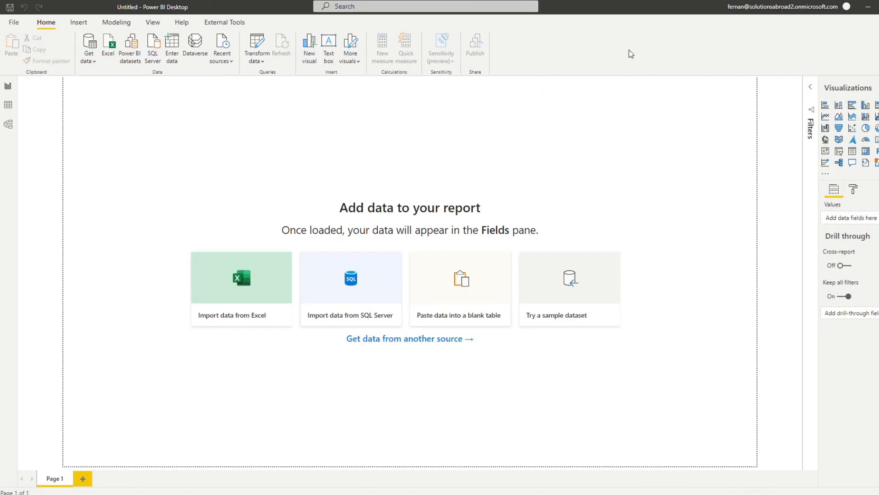